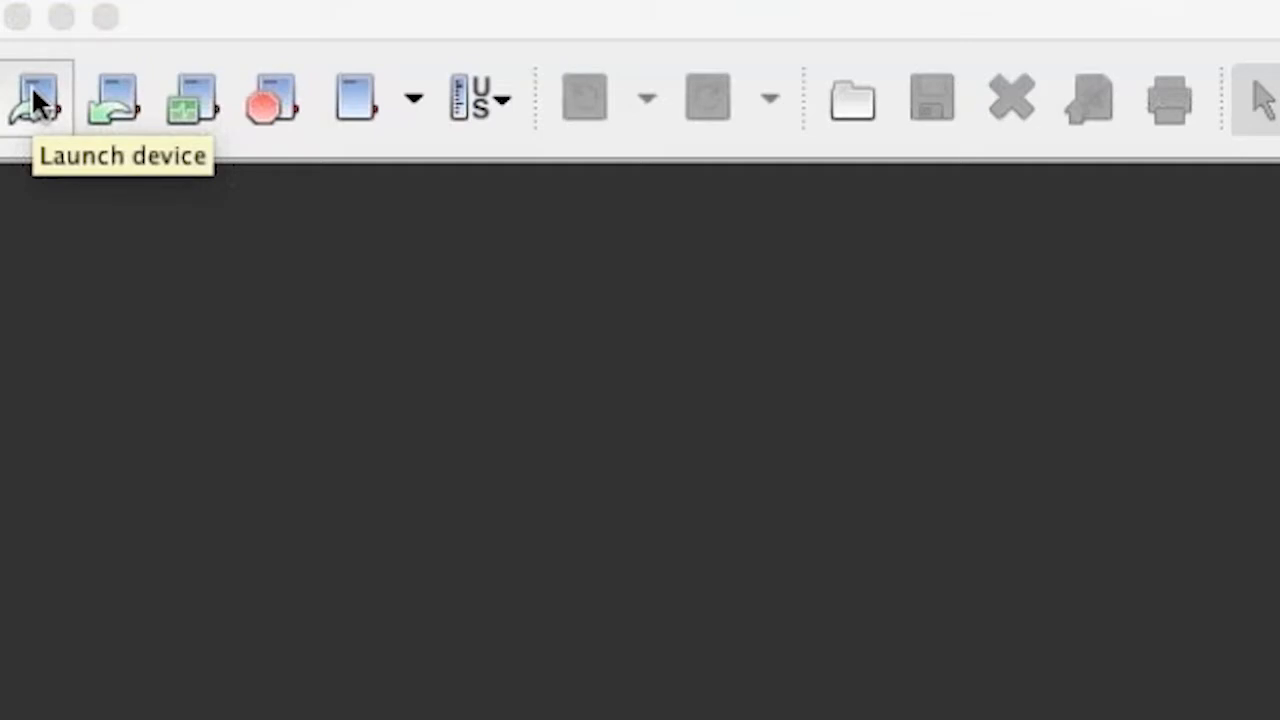
mouse_move(50, 104)
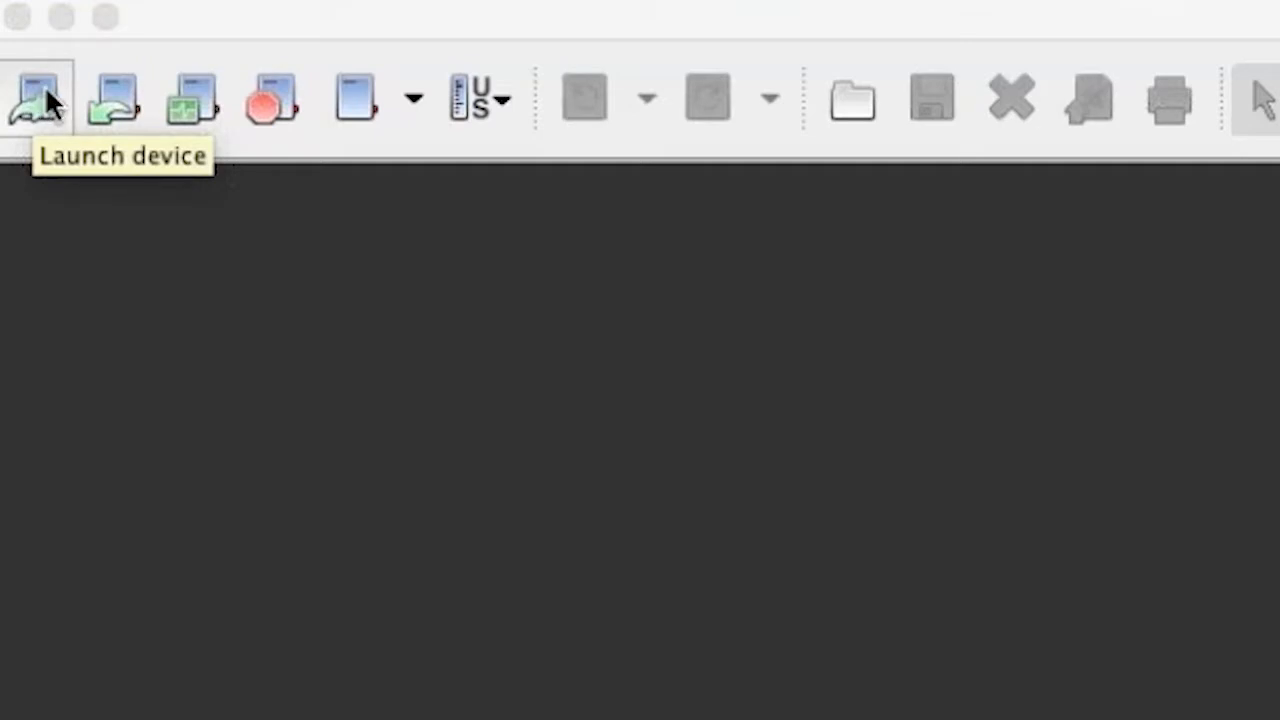
Bring up the Launch Logger settings for the connected UX120-006M logger
left_click(38, 98)
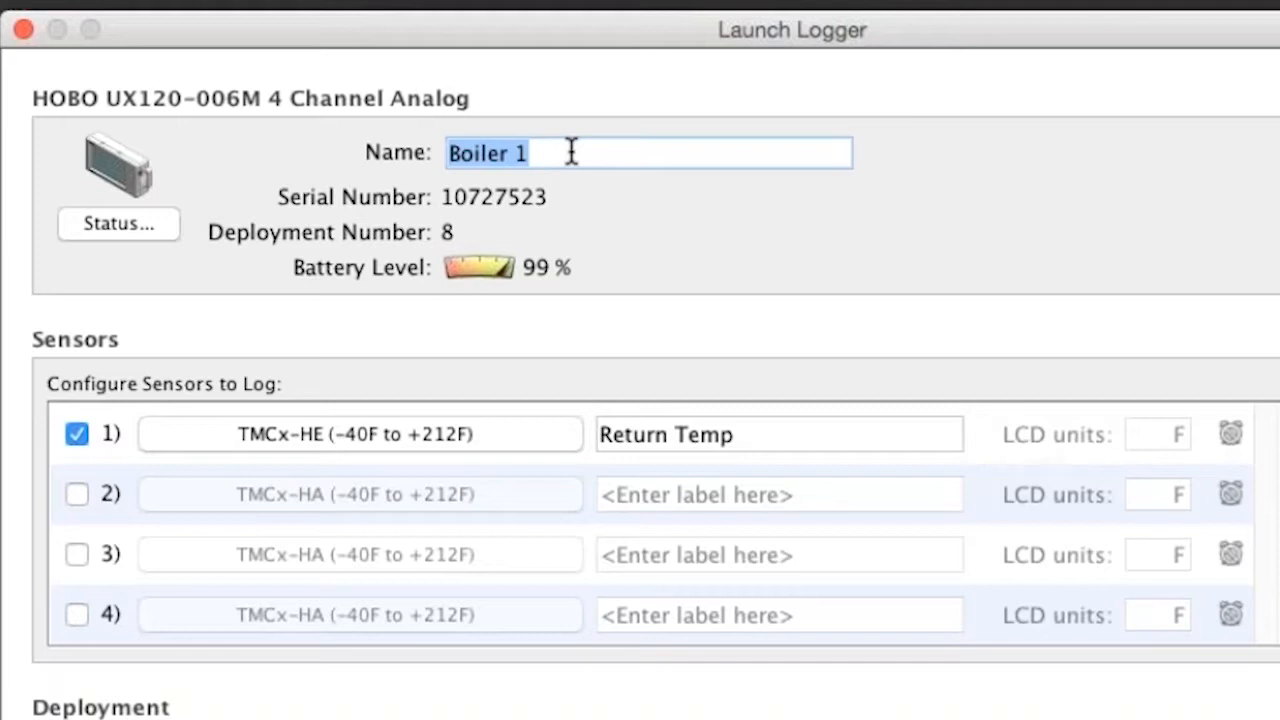
mouse_move(544, 296)
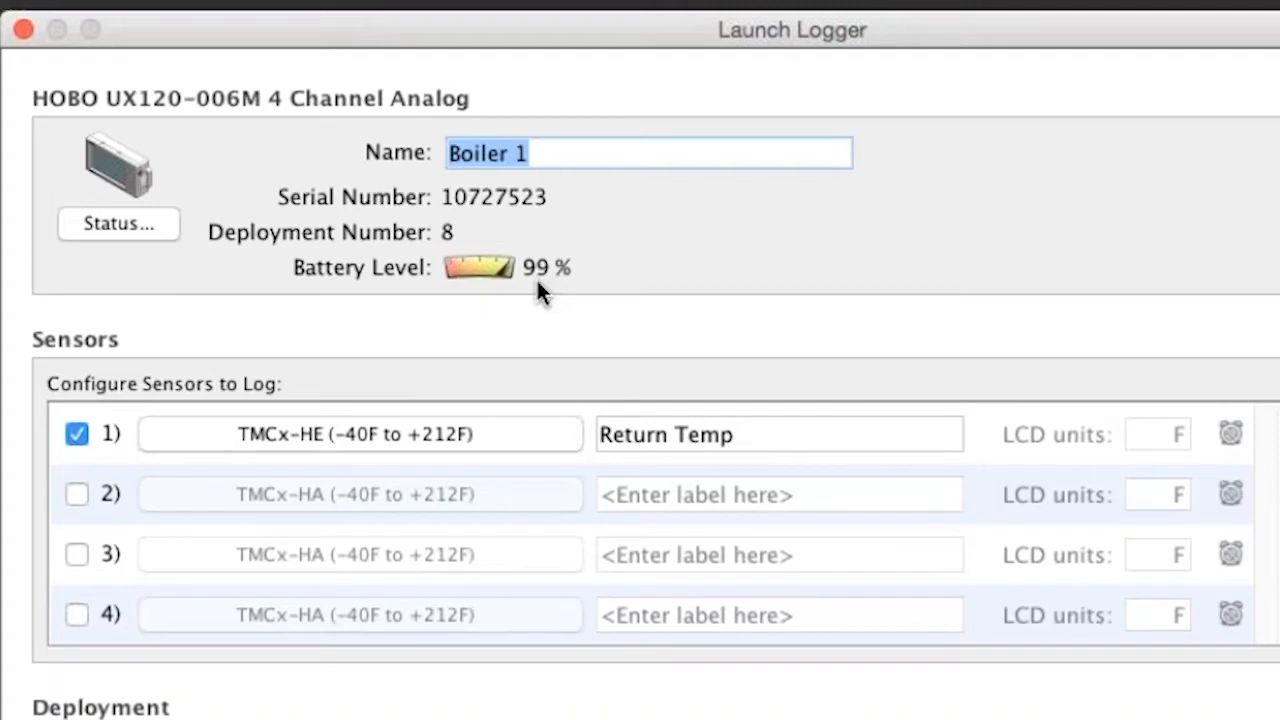
mouse_move(540, 390)
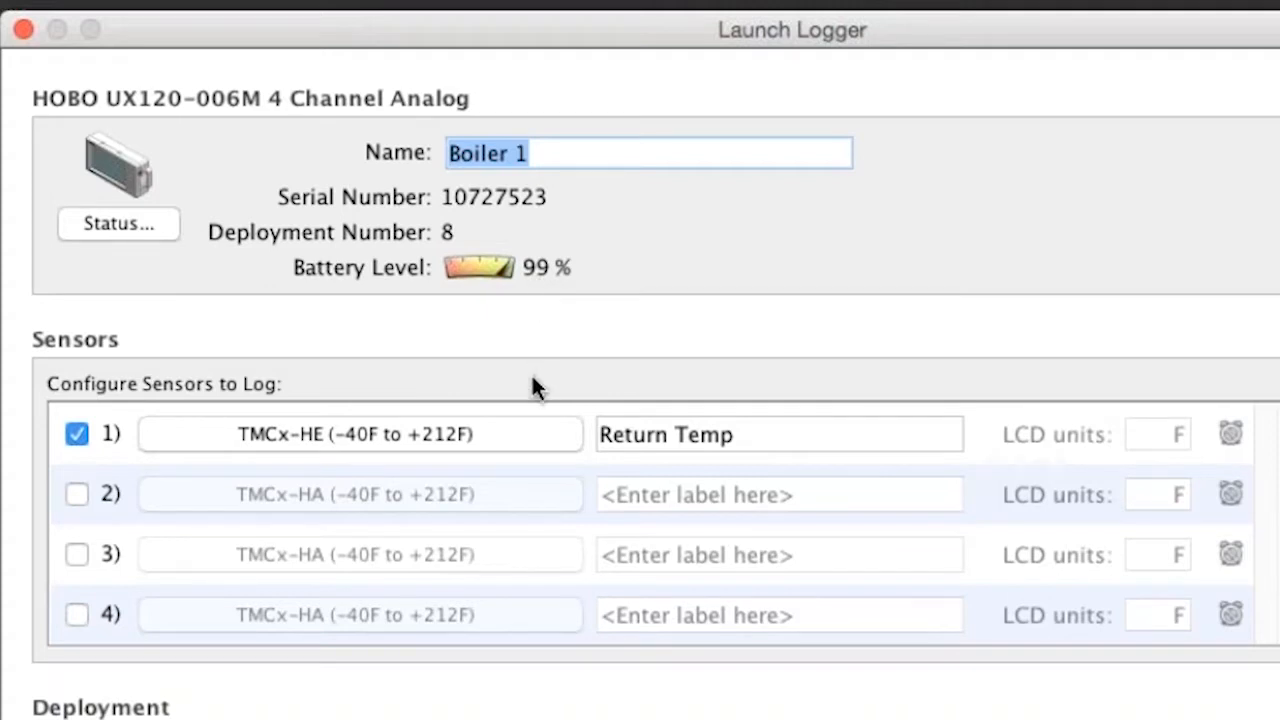
mouse_move(520, 434)
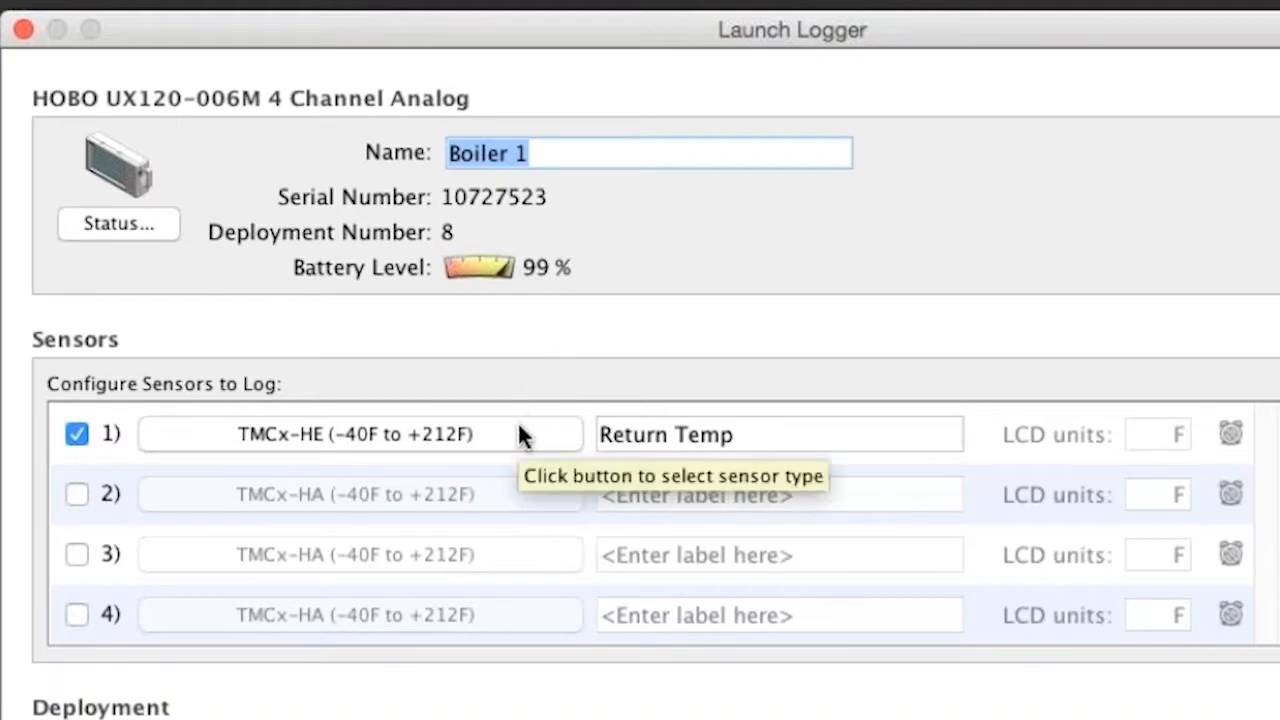
scroll("down", 3)
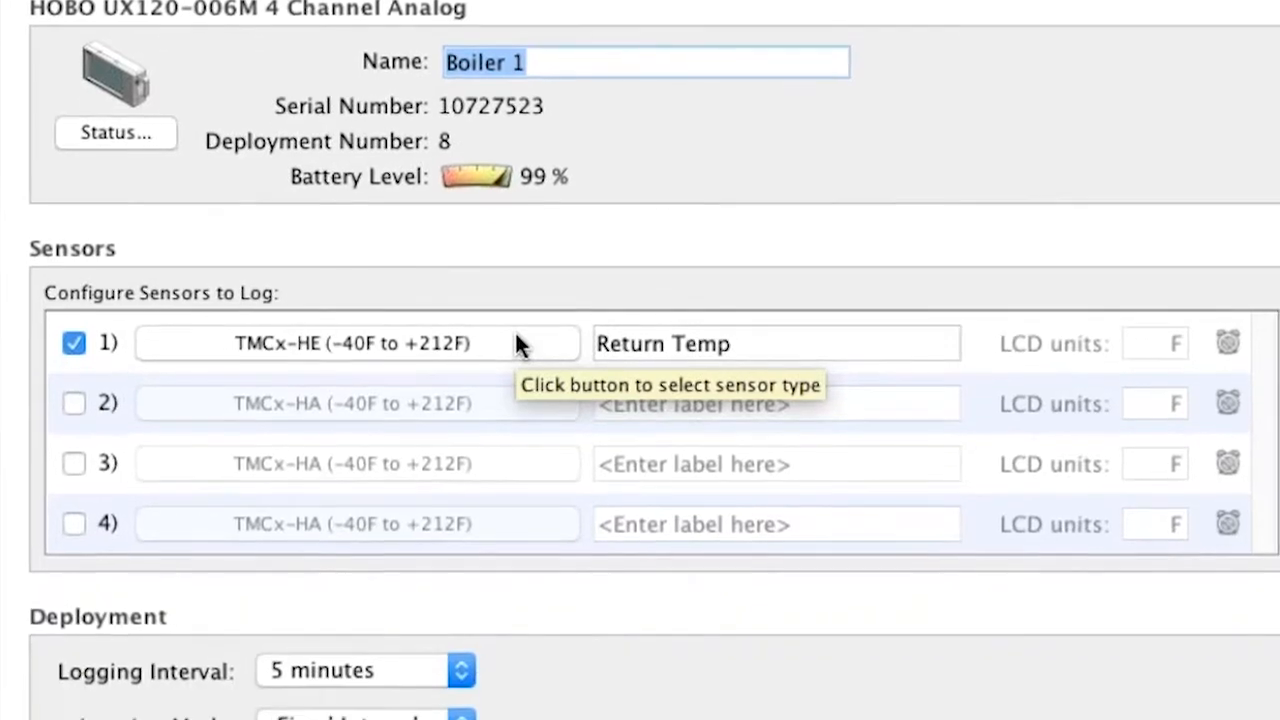
left_click(356, 344)
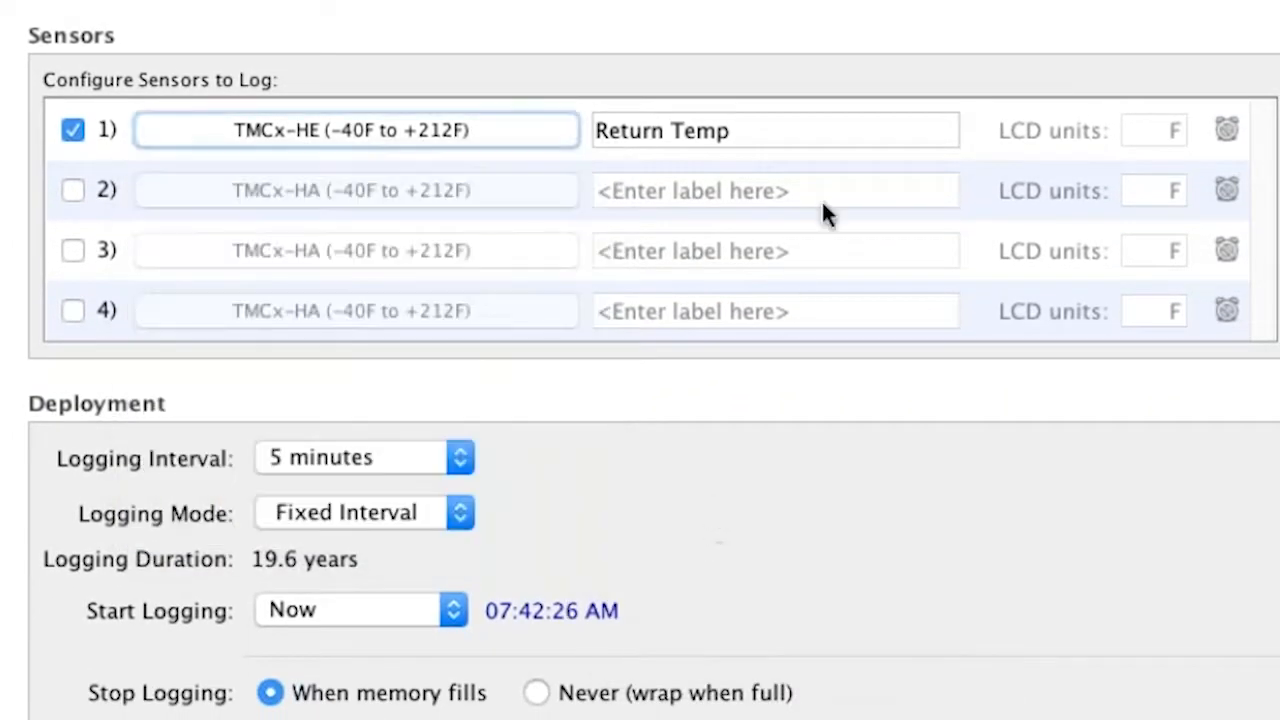
left_click(774, 130)
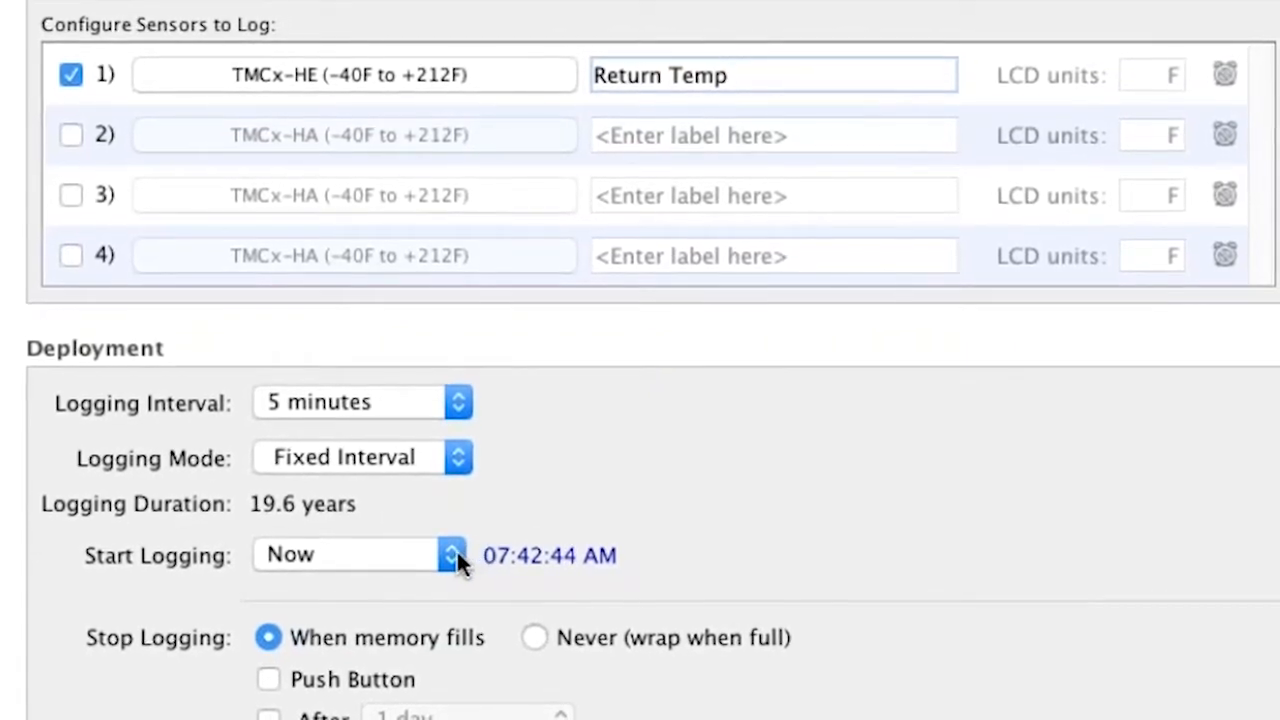
left_click(452, 554)
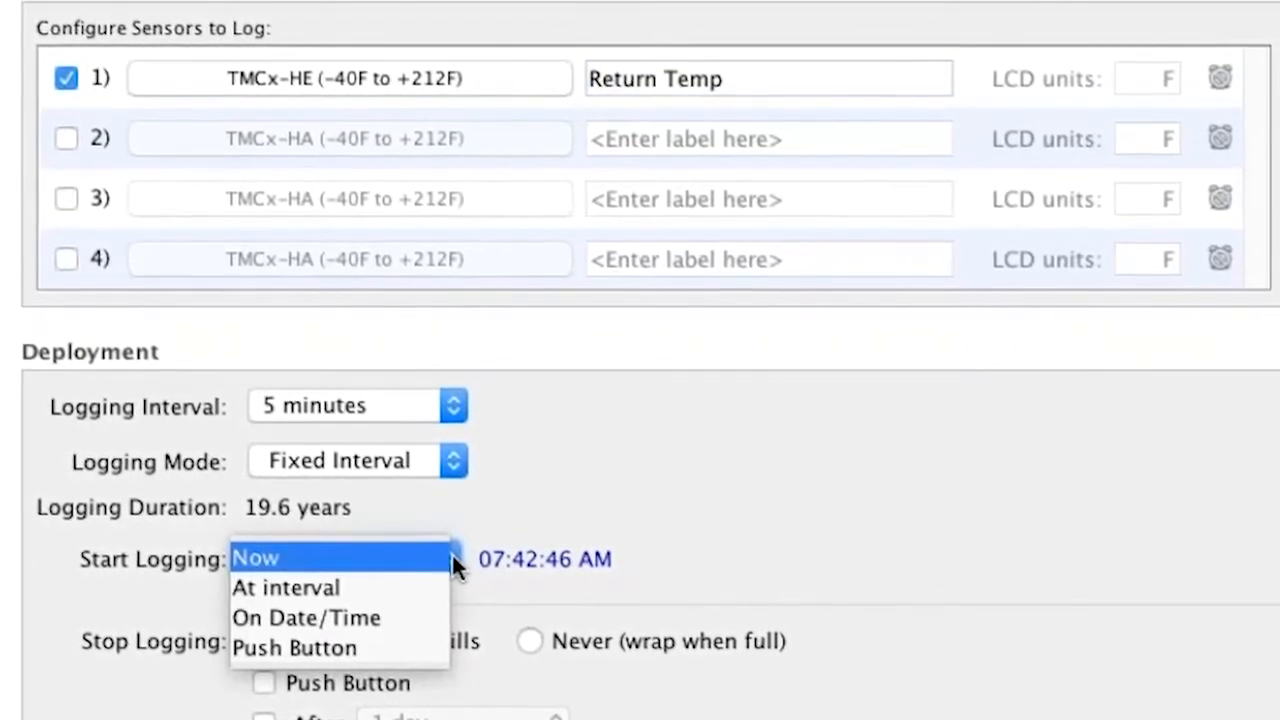
left_click(256, 556)
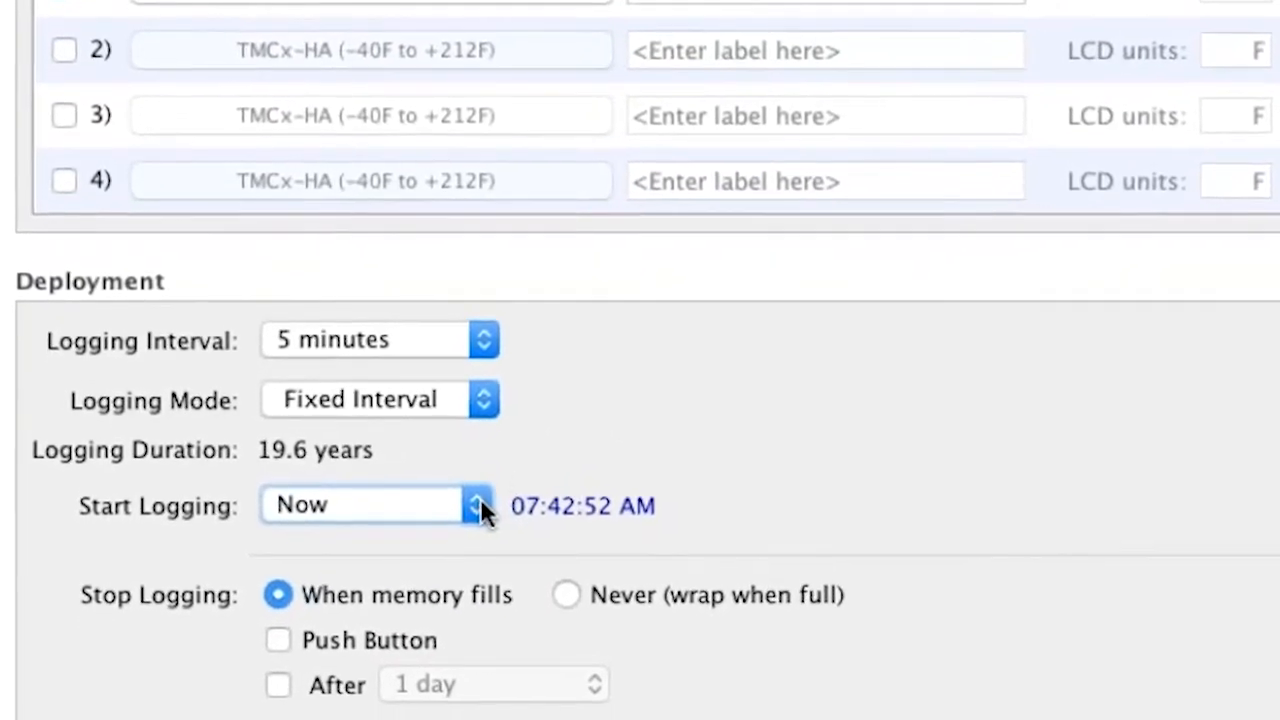
left_click(480, 504)
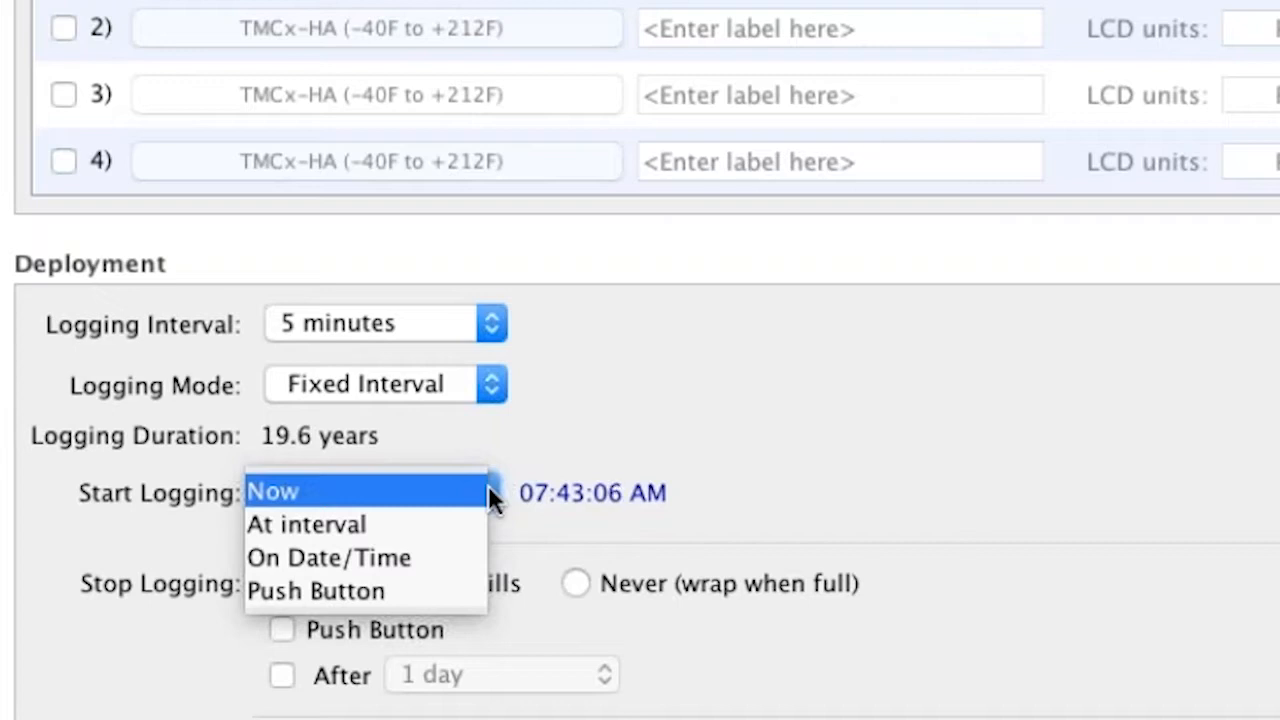
left_click(272, 492)
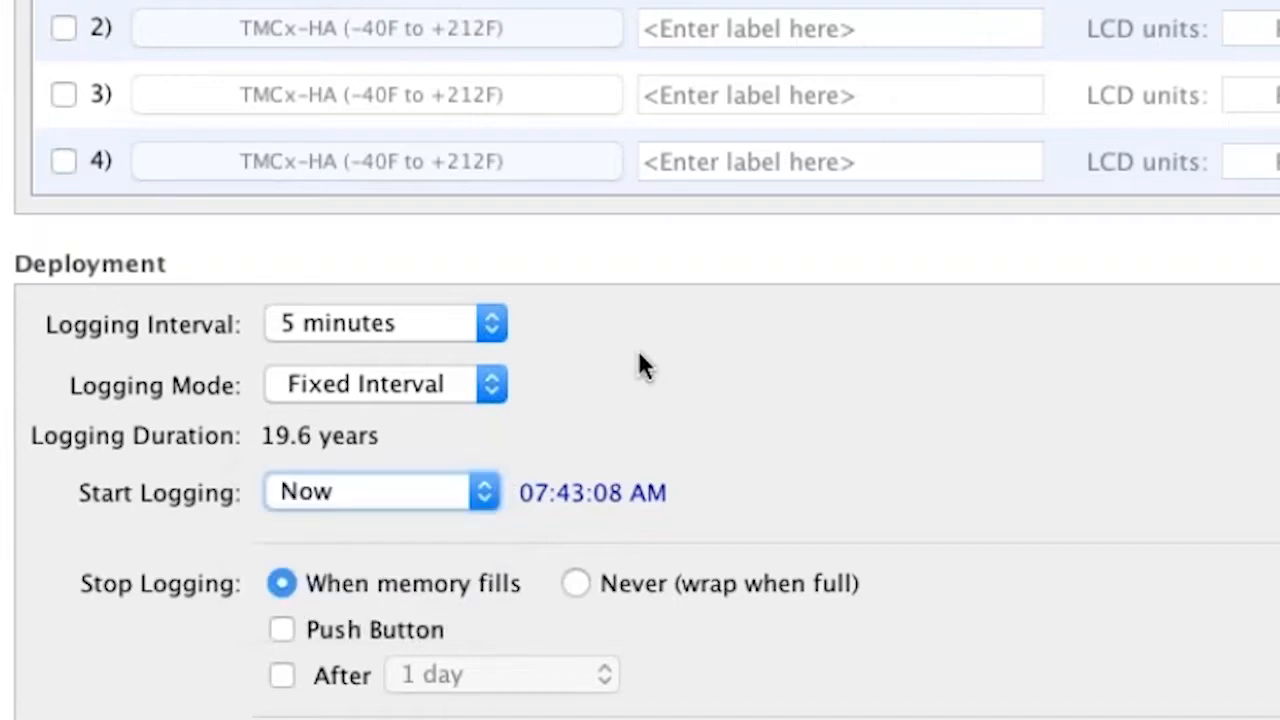
mouse_move(838, 476)
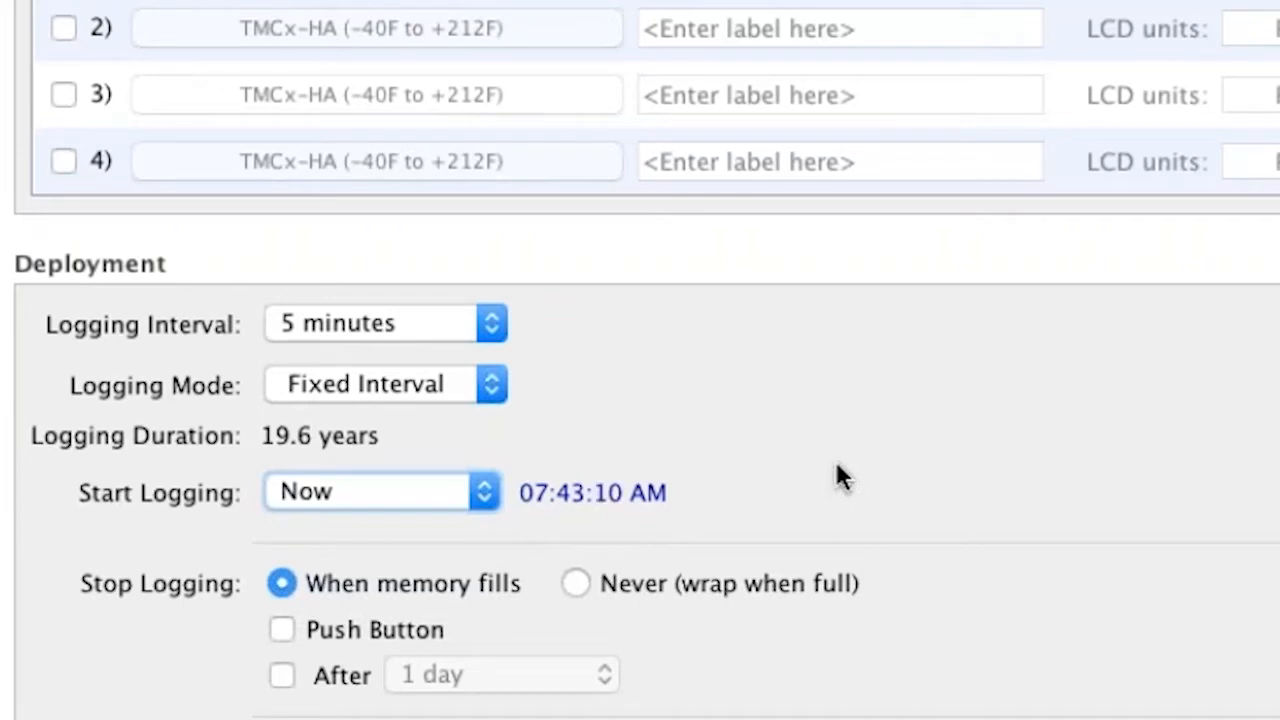